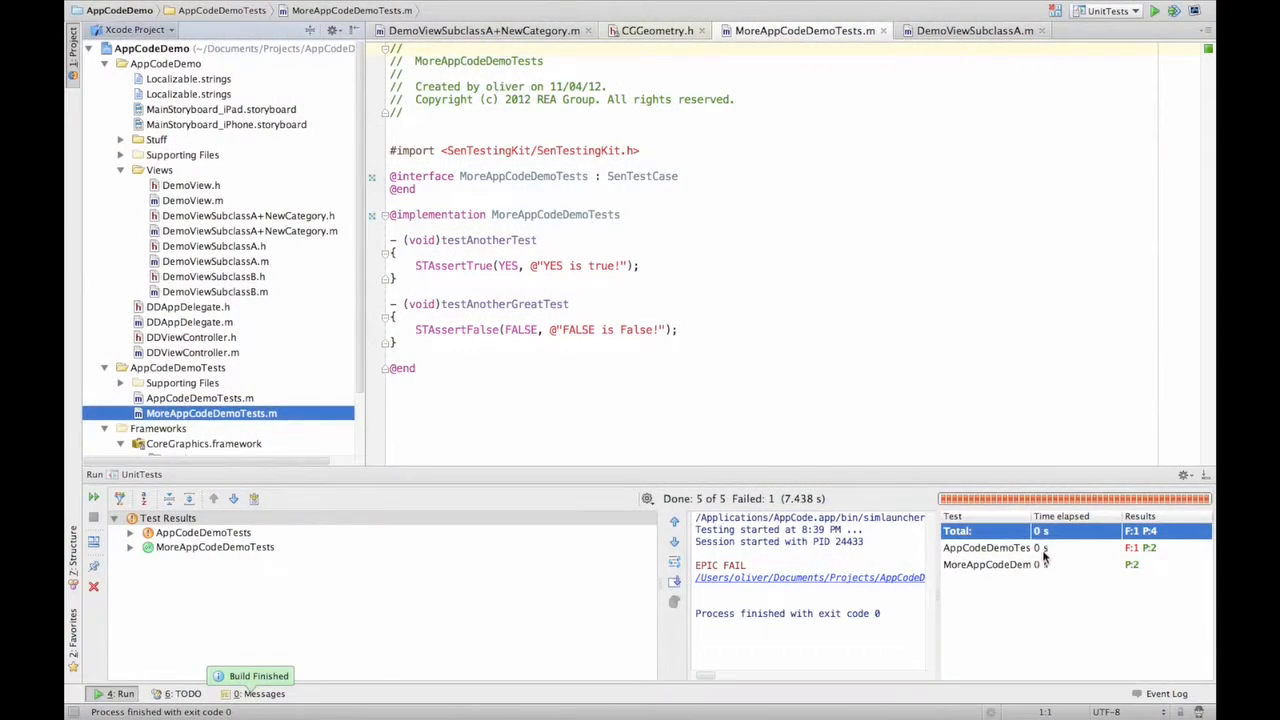
Expand the AppCodeDemoTests suite in the results tree to show its tests and testThatFails
{"action": "left_click", "coordinate": [986, 548]}
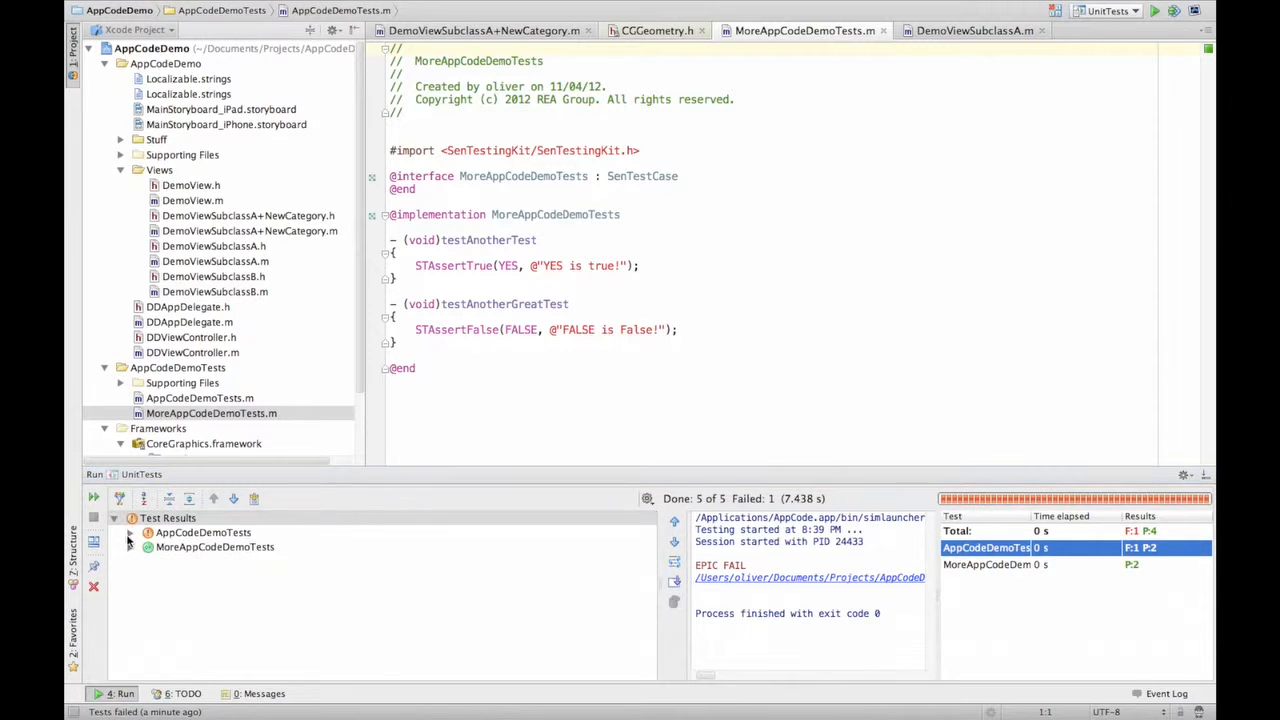
{"action": "left_click", "coordinate": [130, 532]}
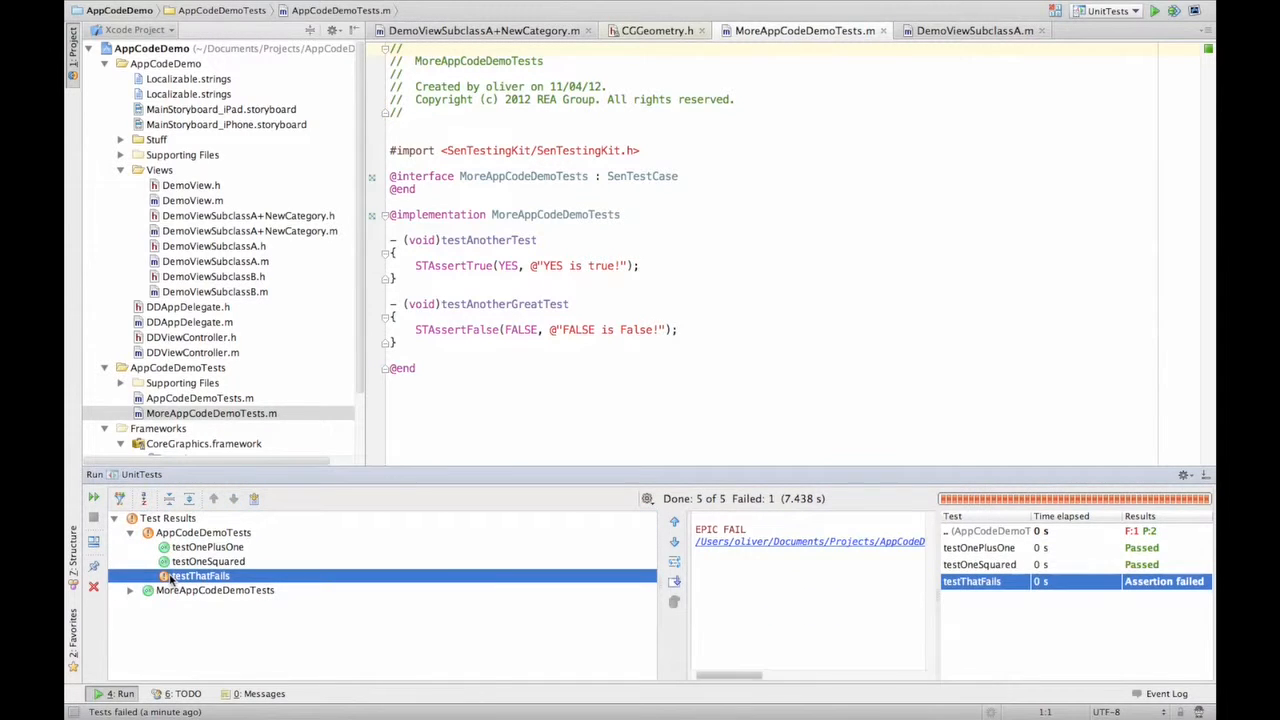
Re-run only testThatFails via its context menu, giving 1 test done, 1 failed
{"action": "right_click", "coordinate": [196, 576]}
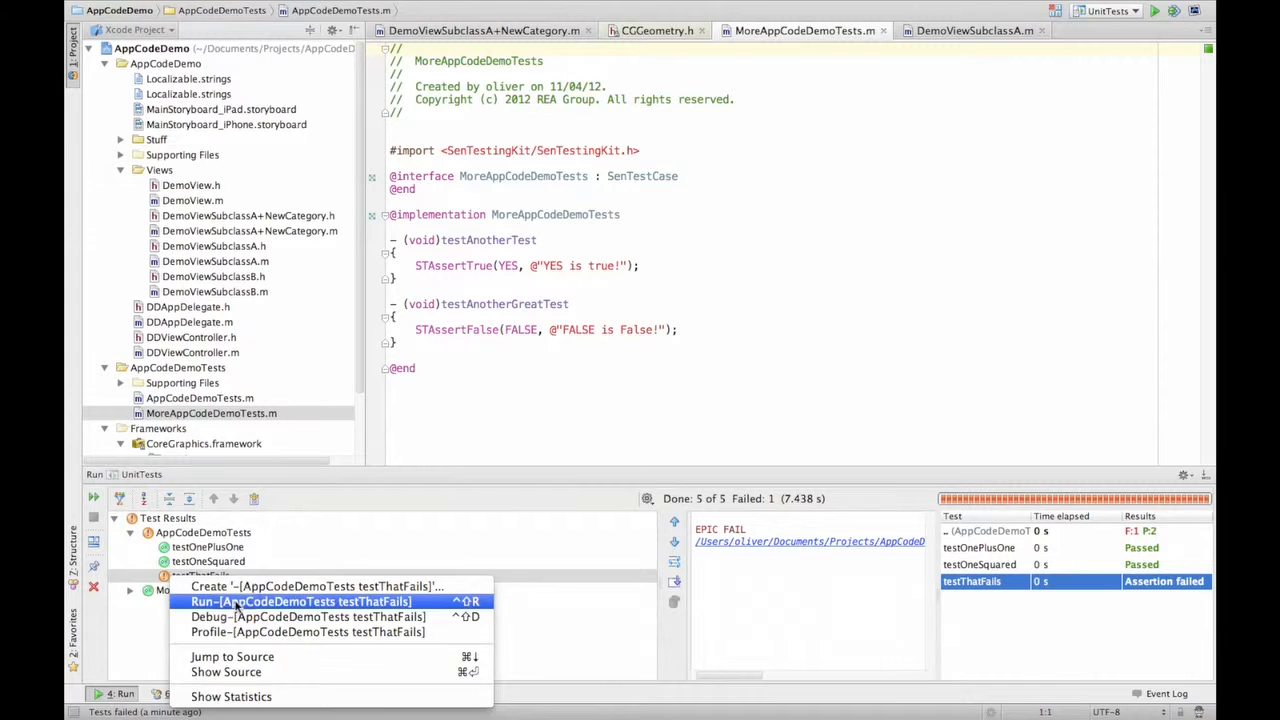
{"action": "left_click", "coordinate": [300, 600]}
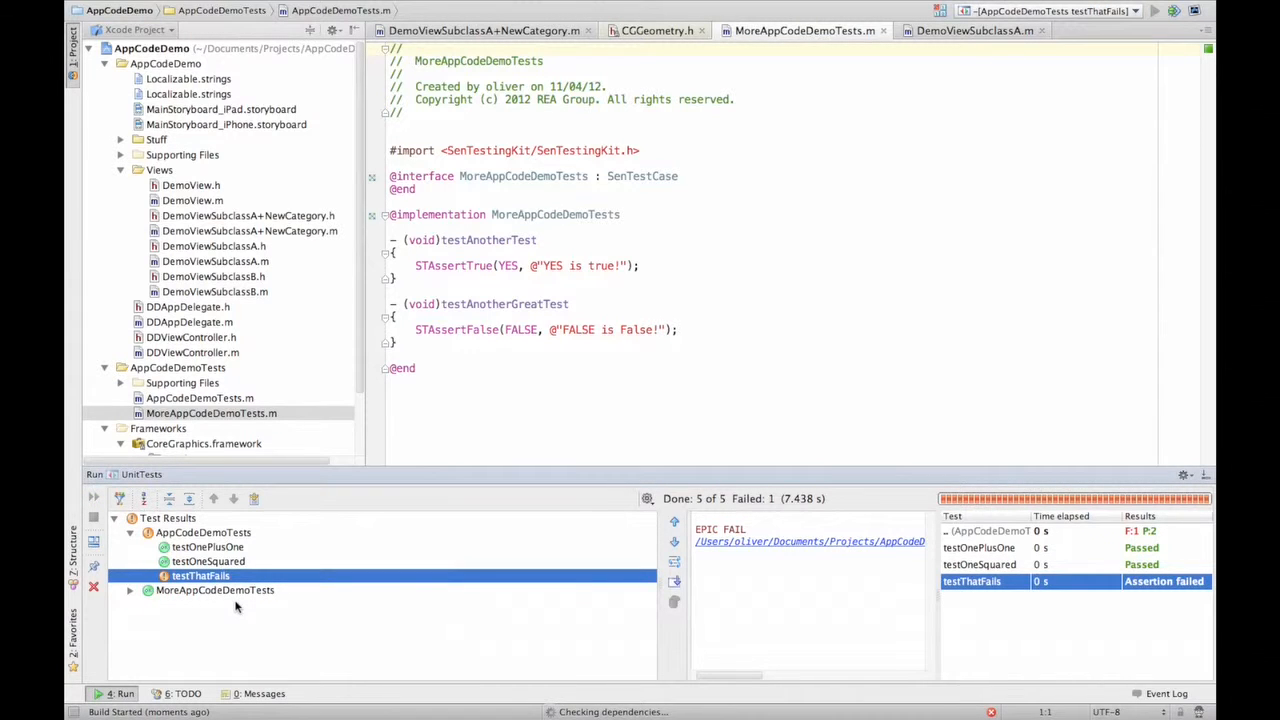
{"action": "left_click", "coordinate": [1152, 12]}
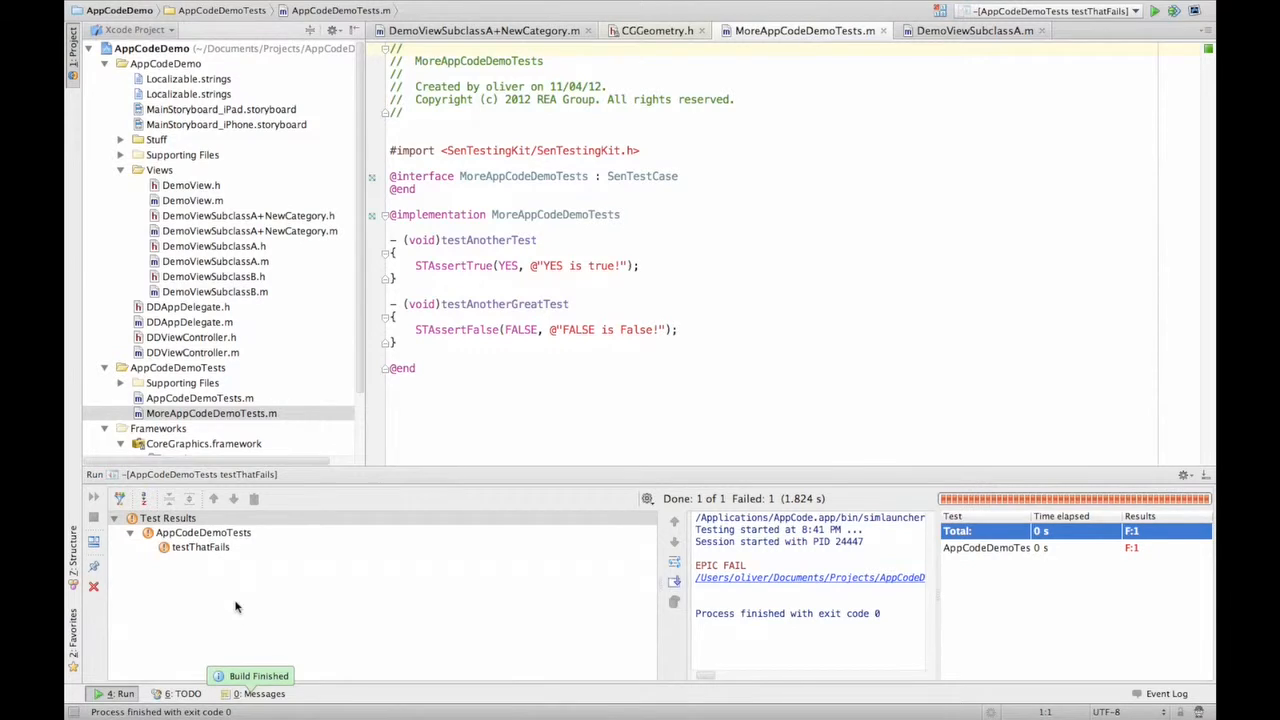
{"action": "mouse_move", "coordinate": [812, 212]}
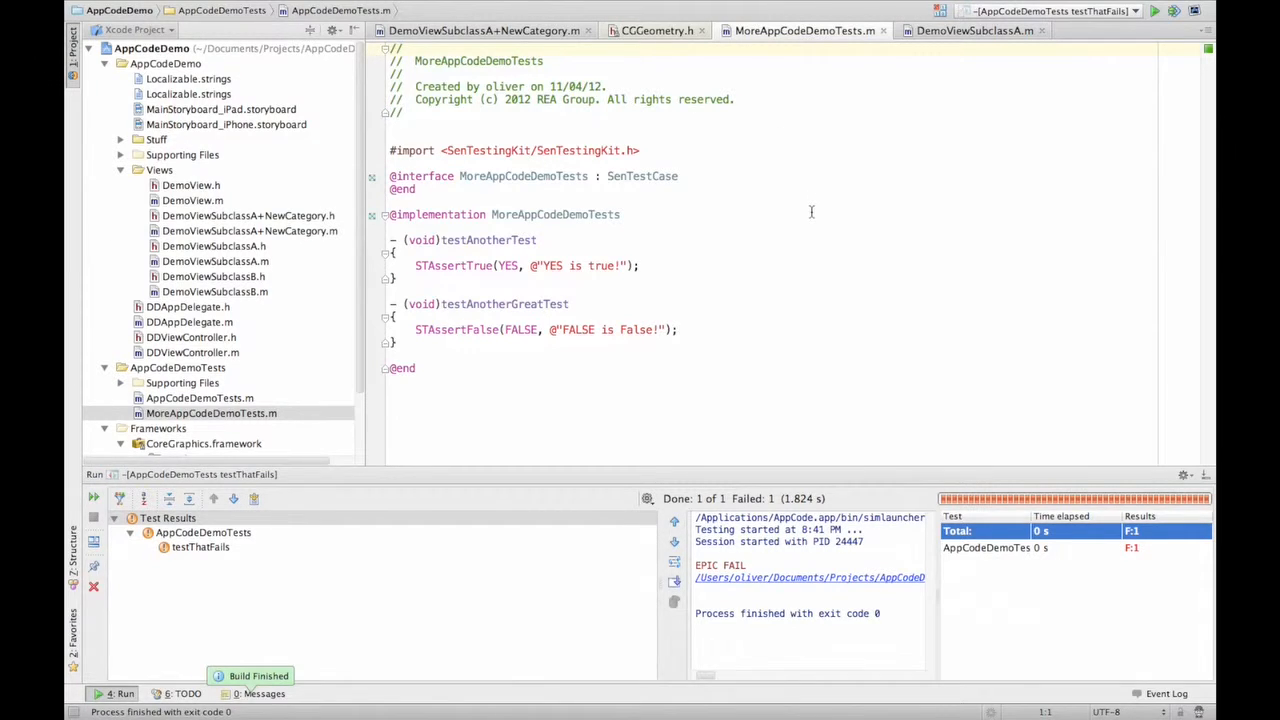